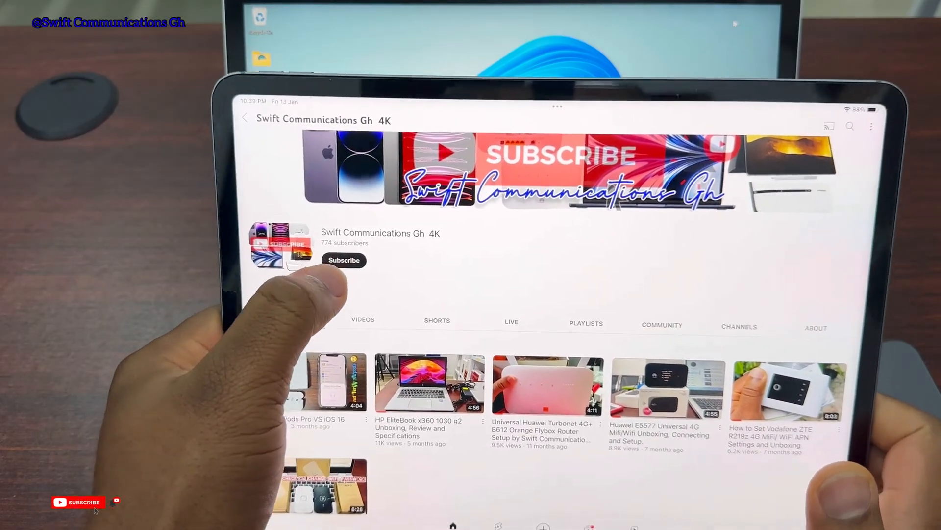
- Subscribe to the Swift Communications Gh 4K YouTube channel
left_click(344, 260)
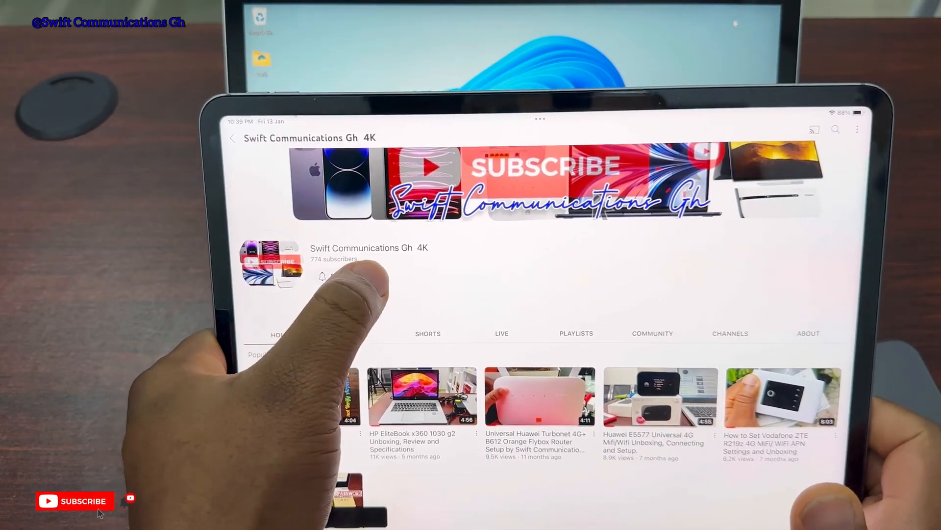
left_click(331, 275)
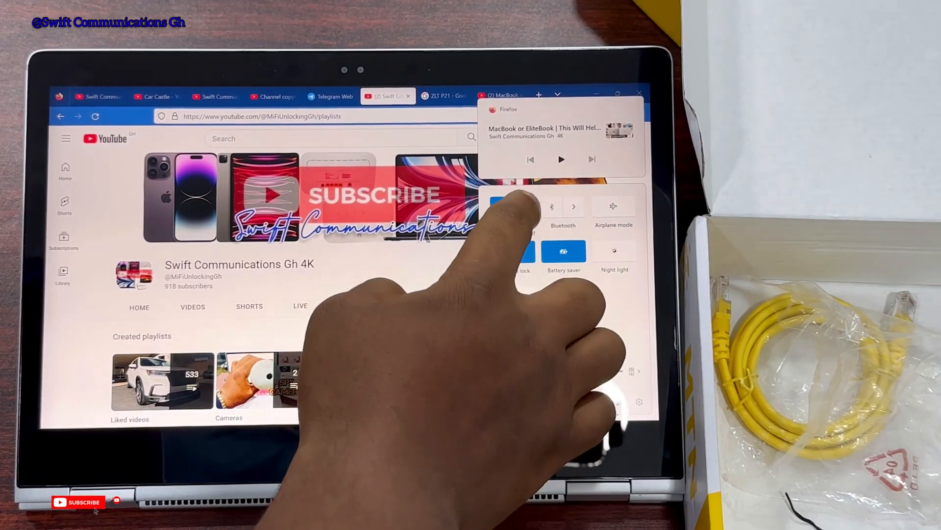
- Join the MTNCPE-57A5C3 Wi-Fi network from the Windows network list
left_click(514, 207)
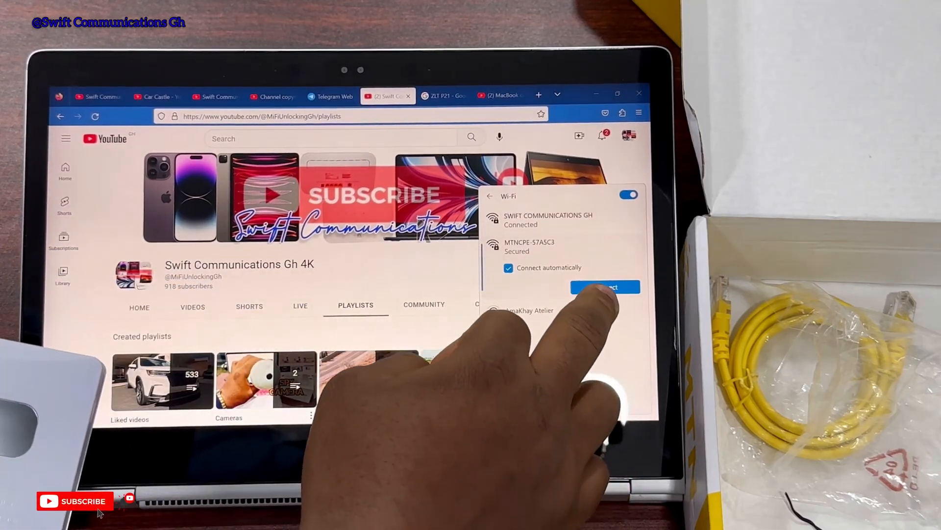
left_click(606, 287)
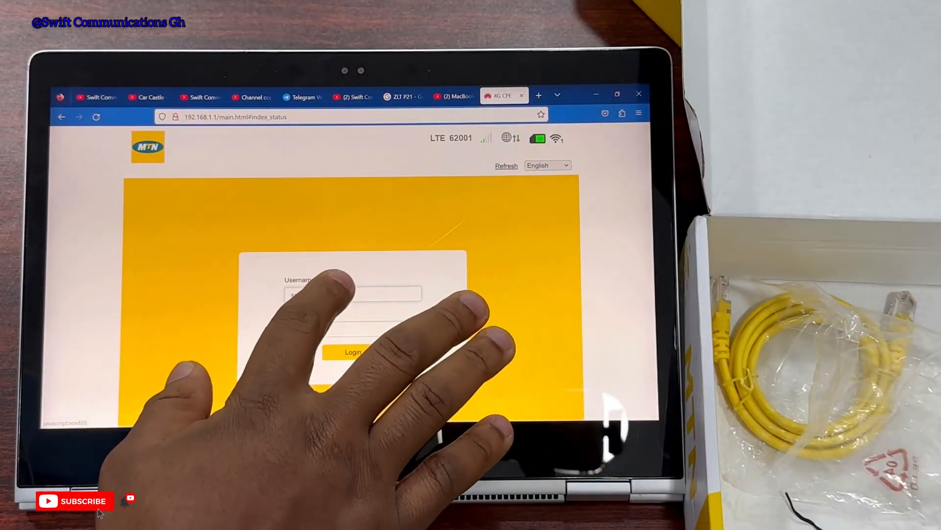
- Log in to the router at 192.168.1.1 as admin and save the login in Firefox
left_click(346, 294)
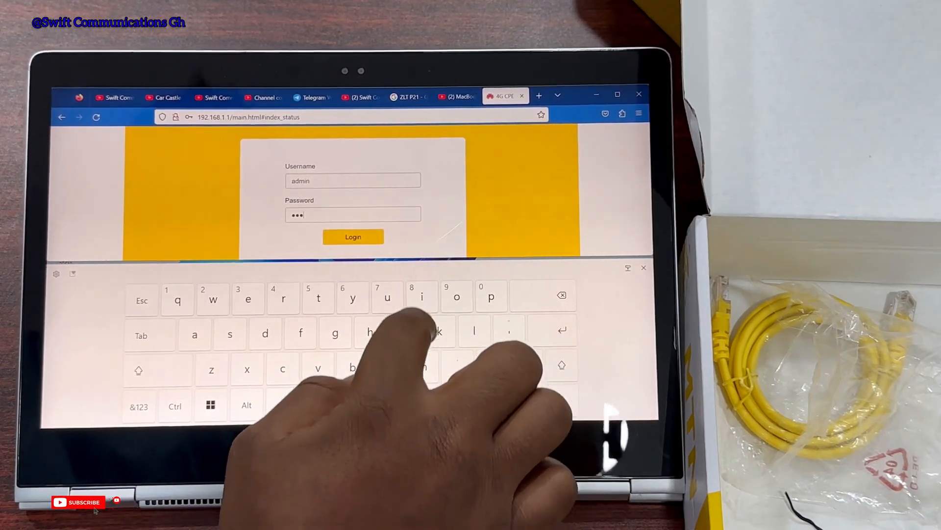
type("x")
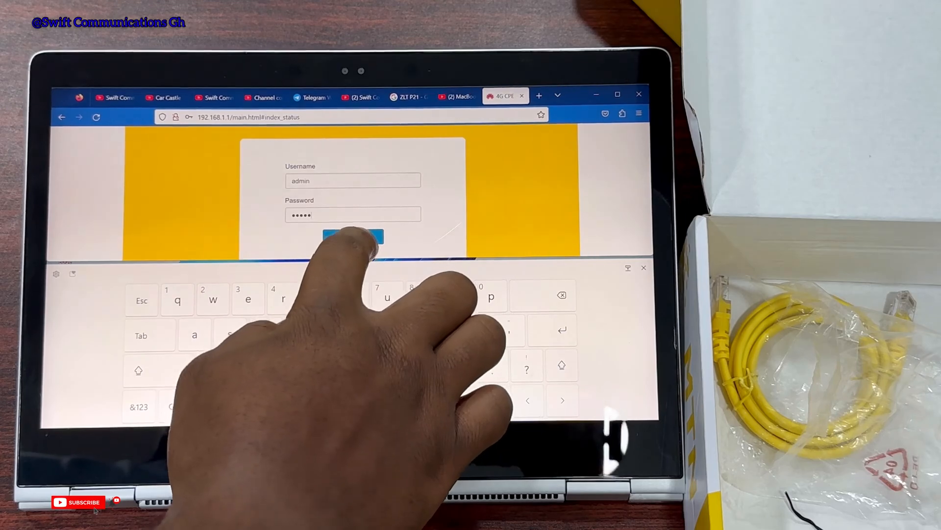
left_click(354, 241)
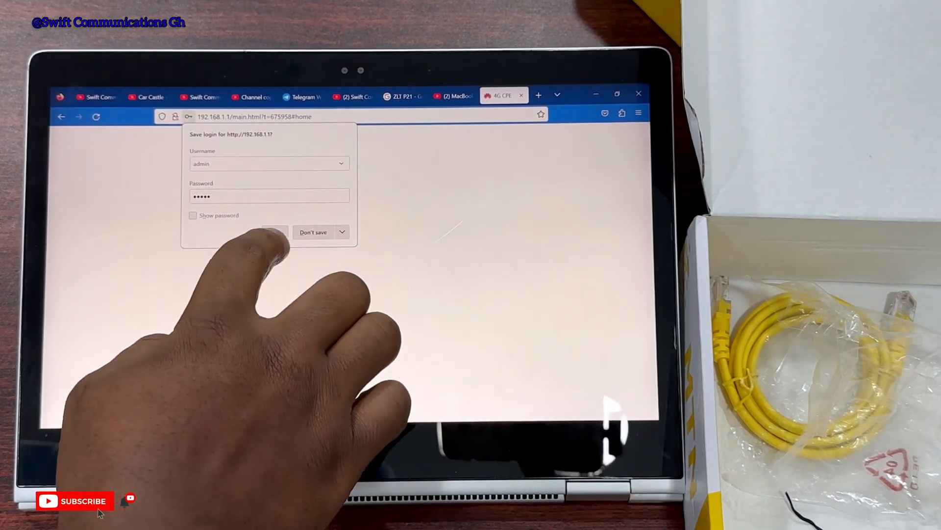
left_click(313, 232)
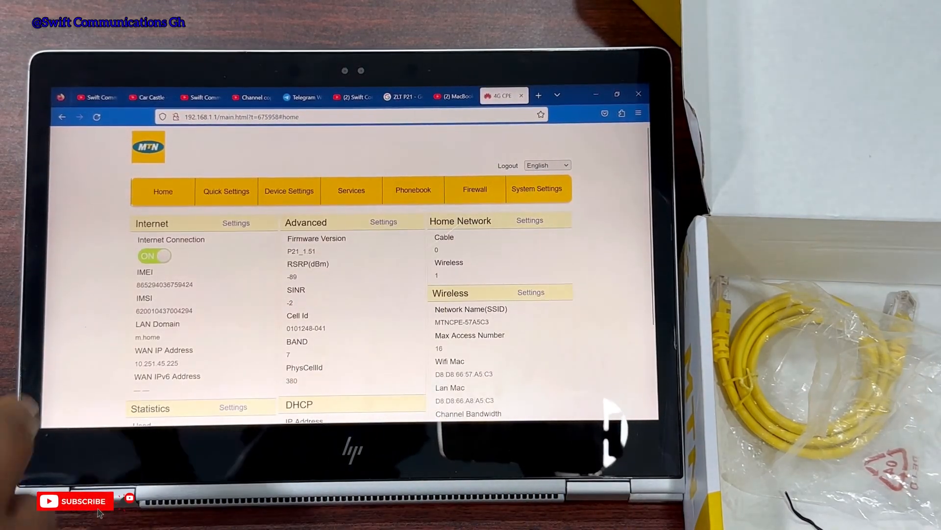
- Start the Quick Settings wizard from the router's top menu
scroll("down", 3)
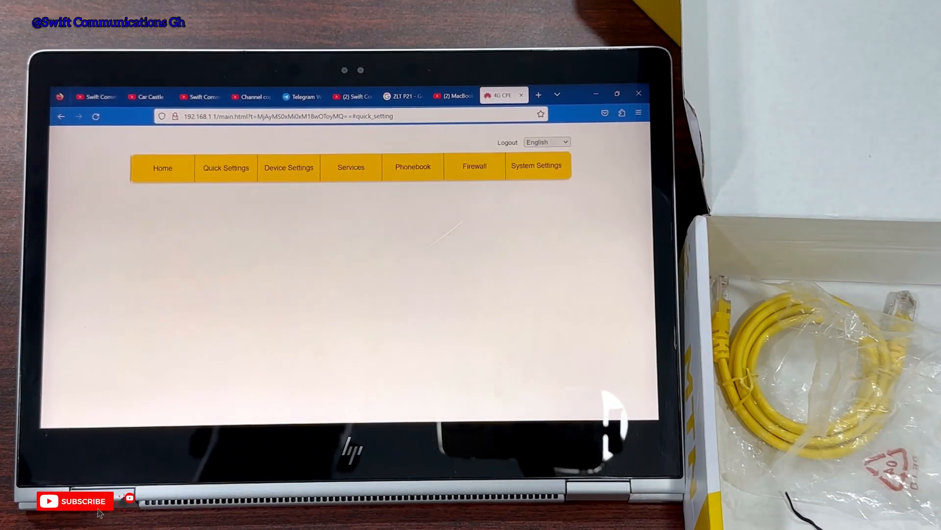
left_click(225, 166)
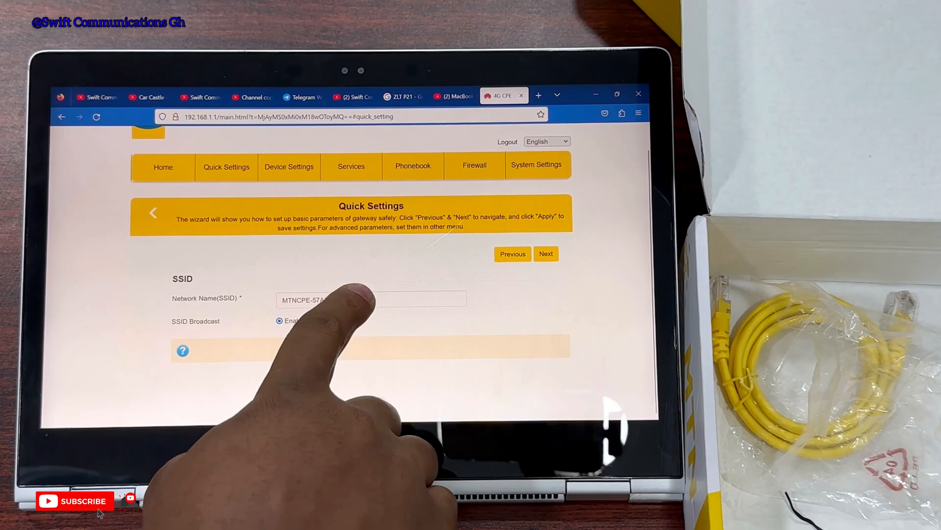
- Change the SSID to Swift and clear the Pass Phrase field on the security step
left_click(371, 298)
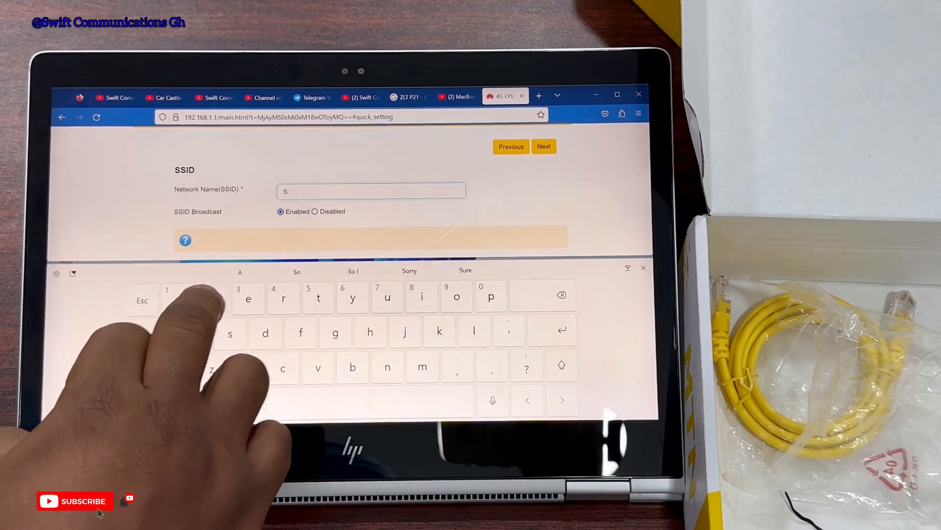
type("wift")
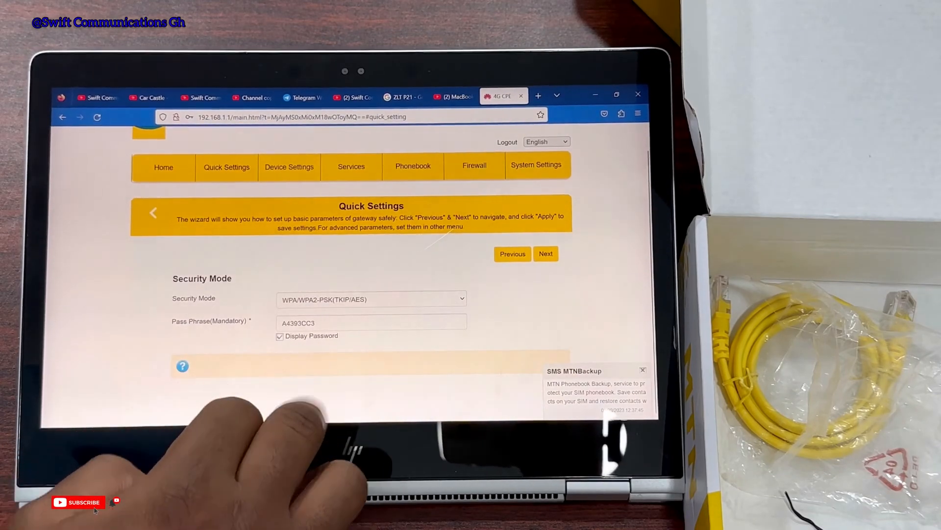
left_click(371, 323)
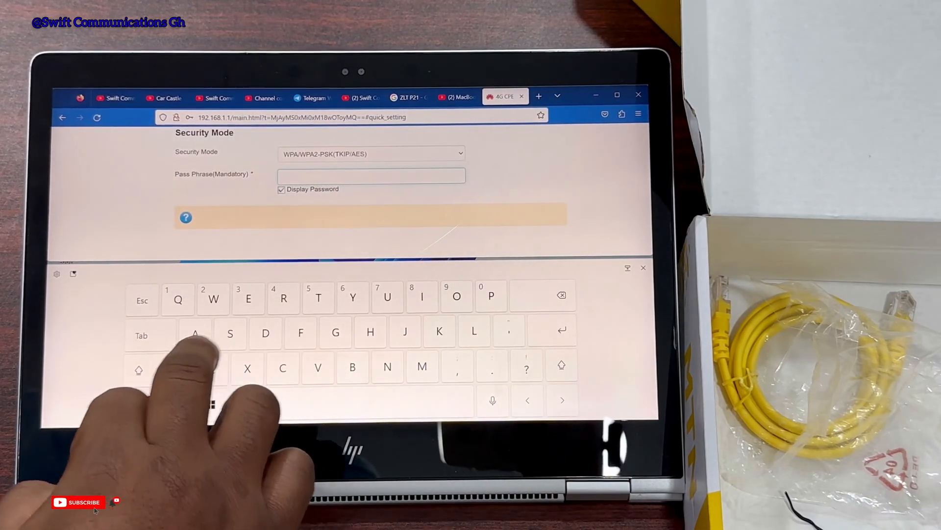
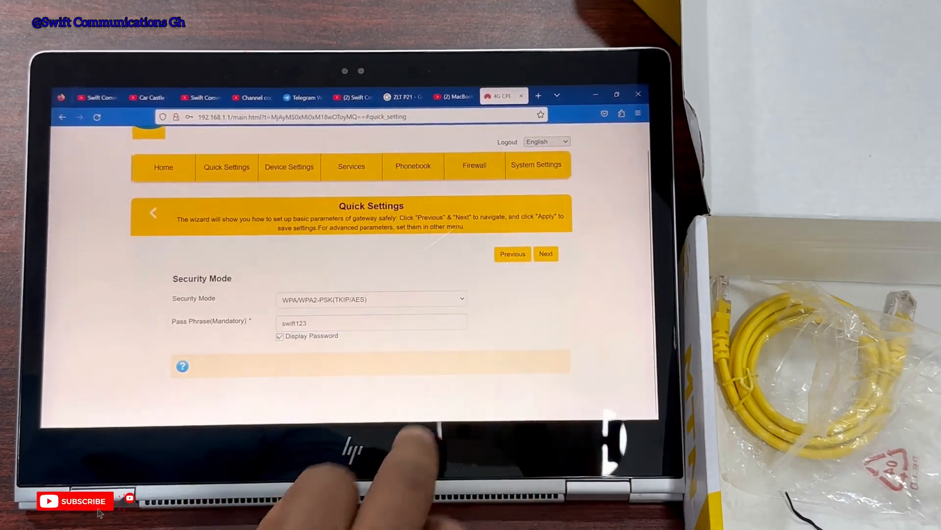
left_click(545, 253)
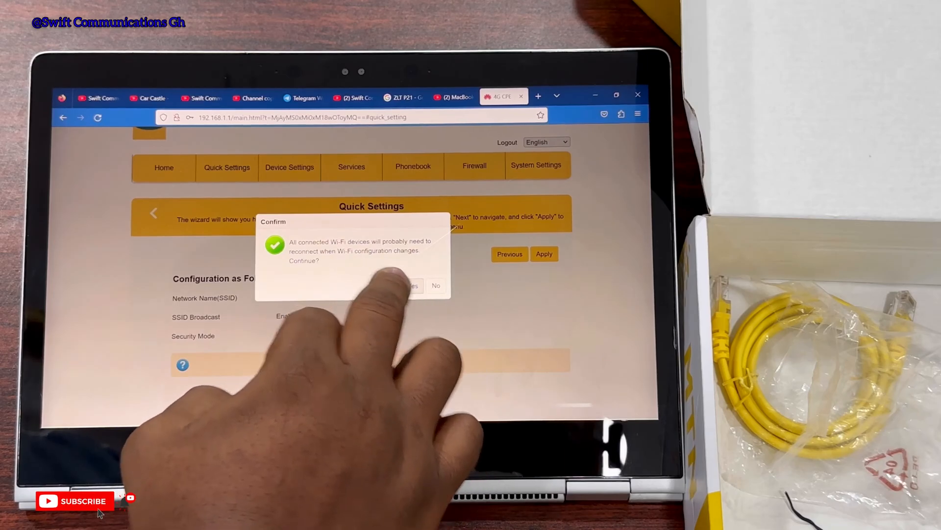
- Confirm applying the Swift network name and new passphrase to the router
left_click(412, 285)
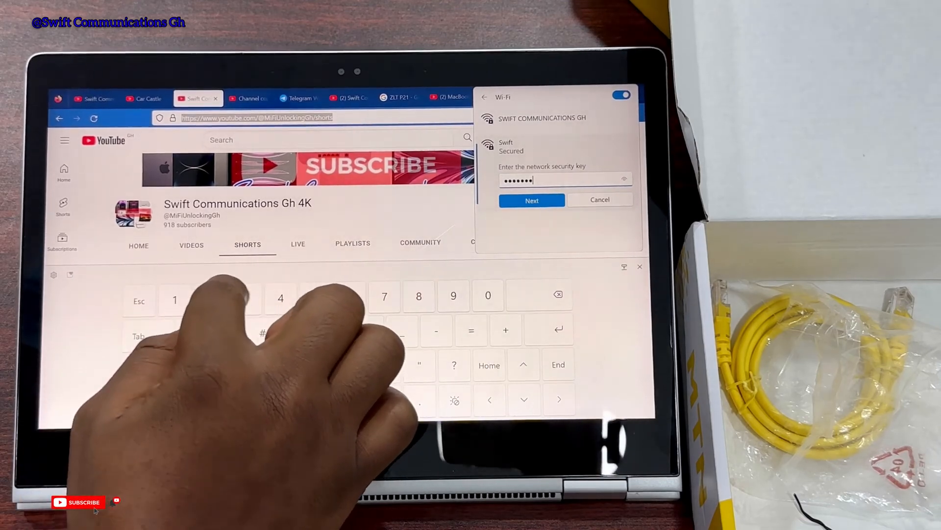
- Select the Swift network and submit its new security key
left_click(531, 200)
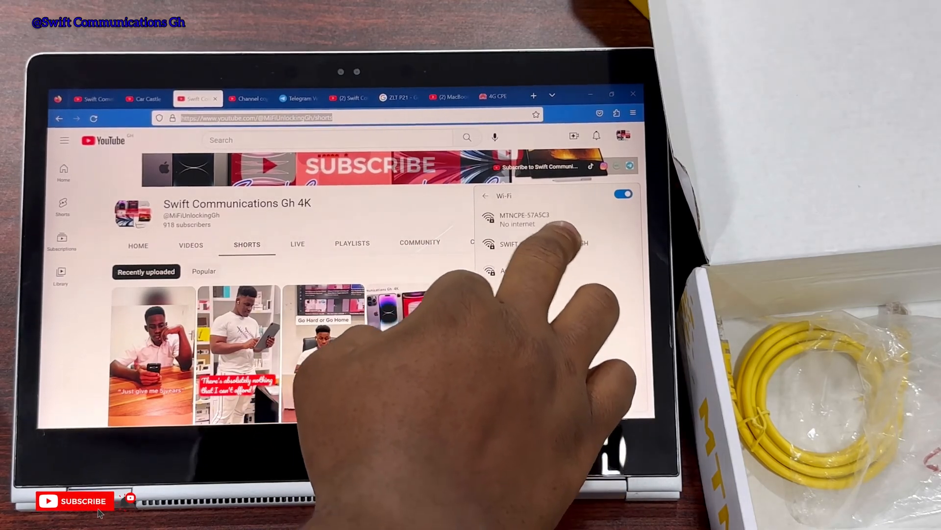
- Reconnect the laptop to the MTNCPE-57A5C3 Wi-Fi network
left_click(531, 219)
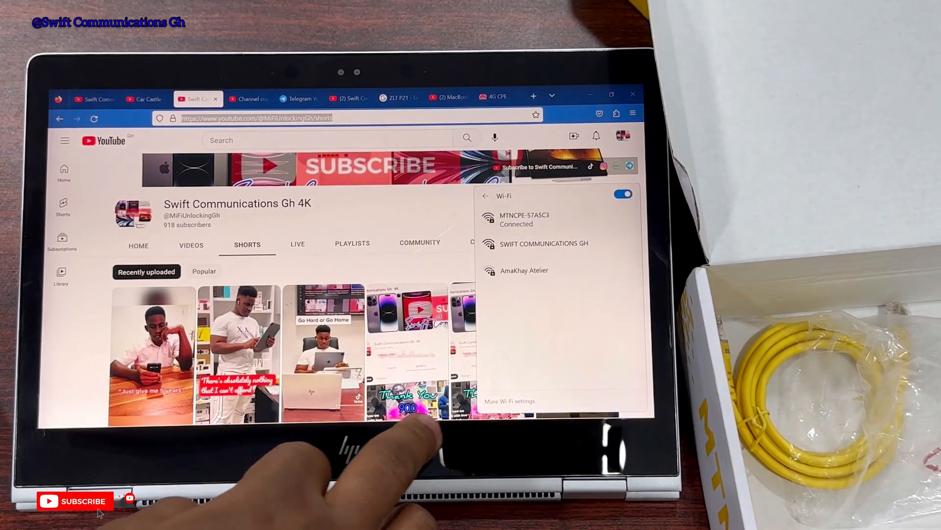